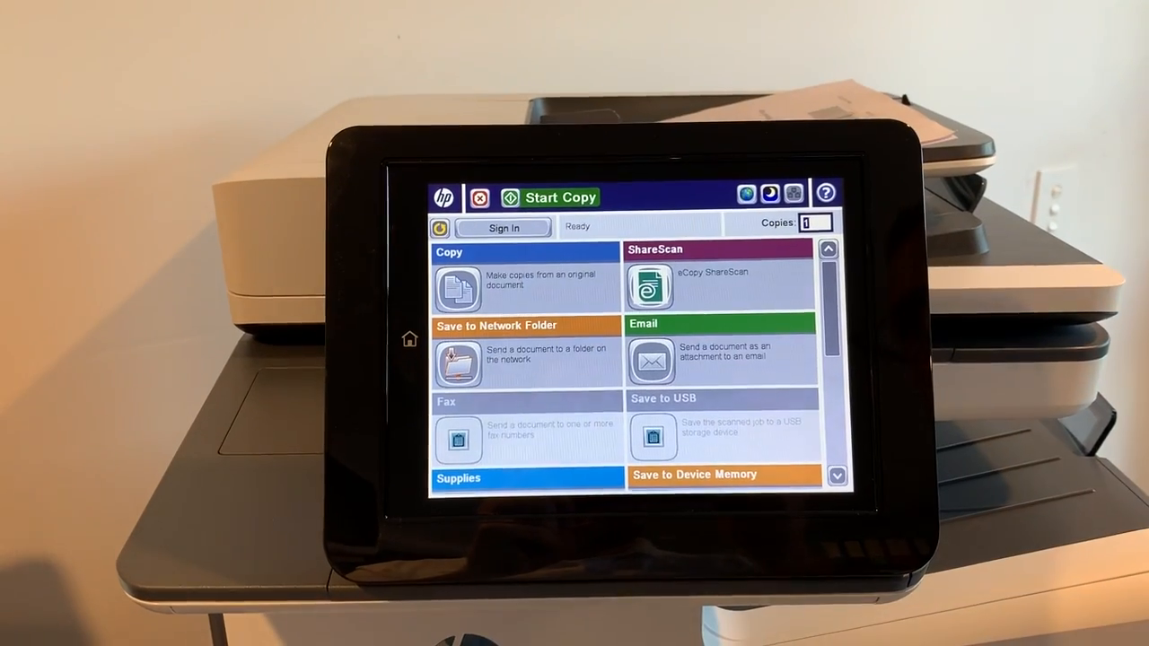
Step: Launch the ShareScan document routing workflow from the printer home screen
left_click(650, 288)
type("123457")
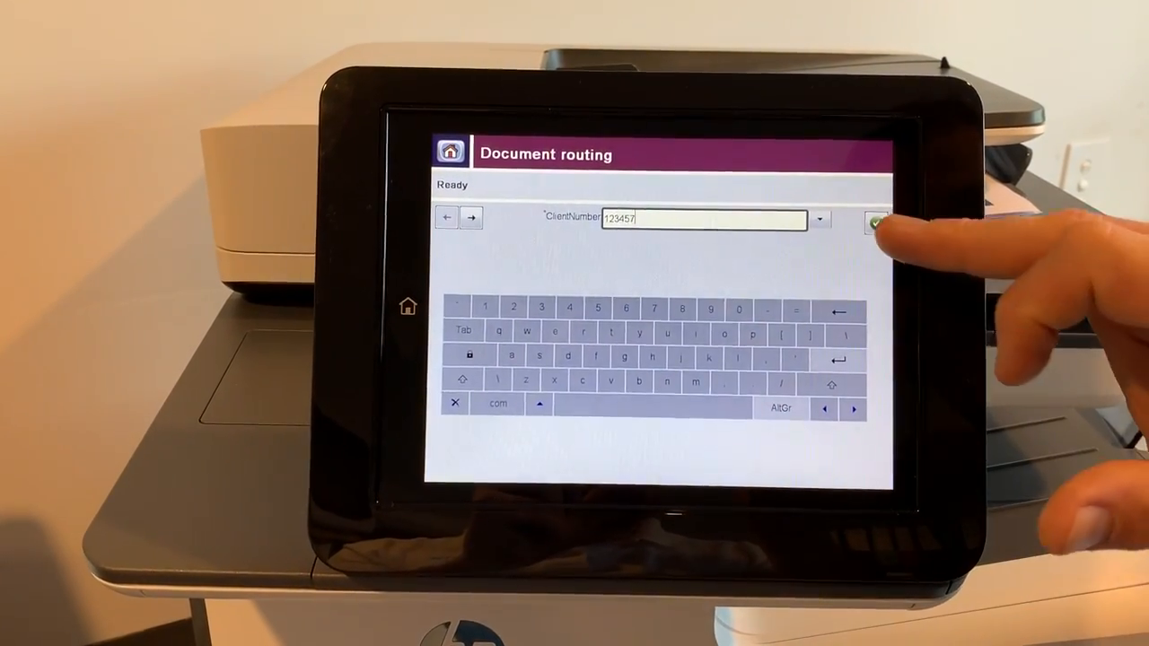
Step: Confirm client 123457, choose year 2009 and DocType SOA, and continue to file naming
left_click(874, 223)
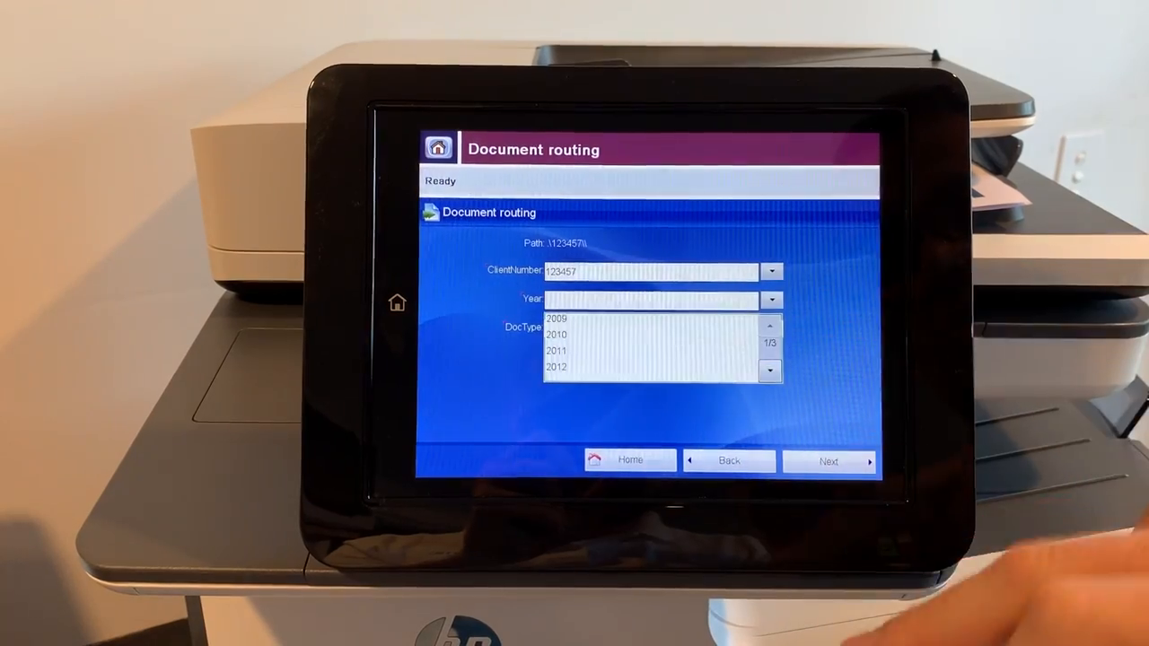
left_click(556, 320)
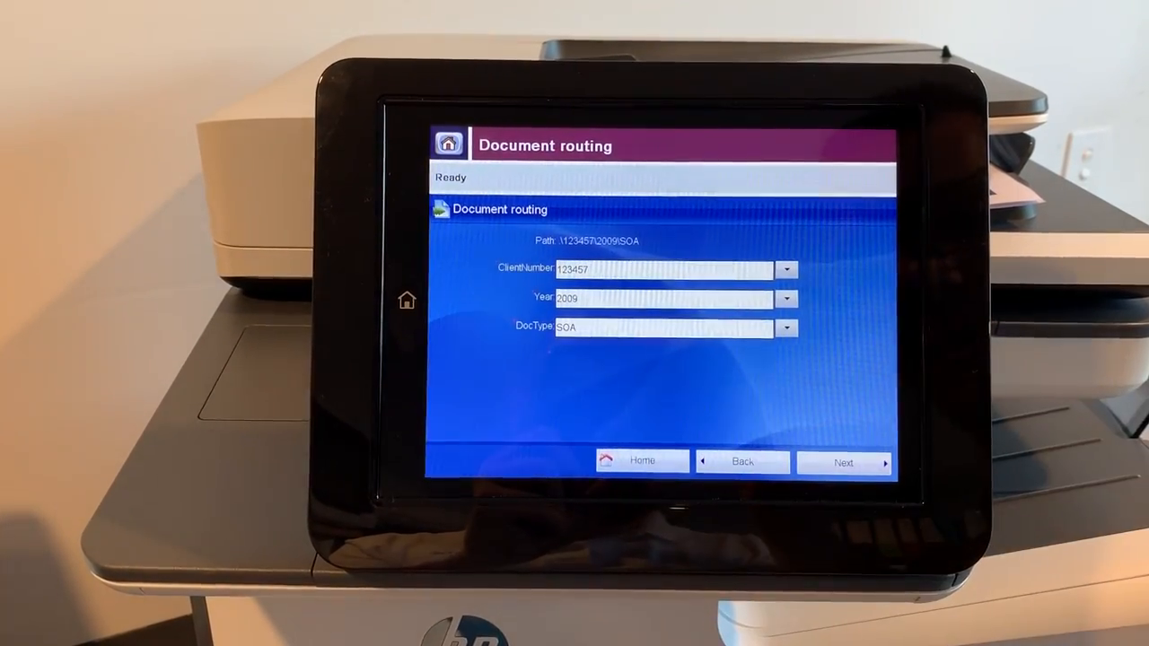
left_click(843, 463)
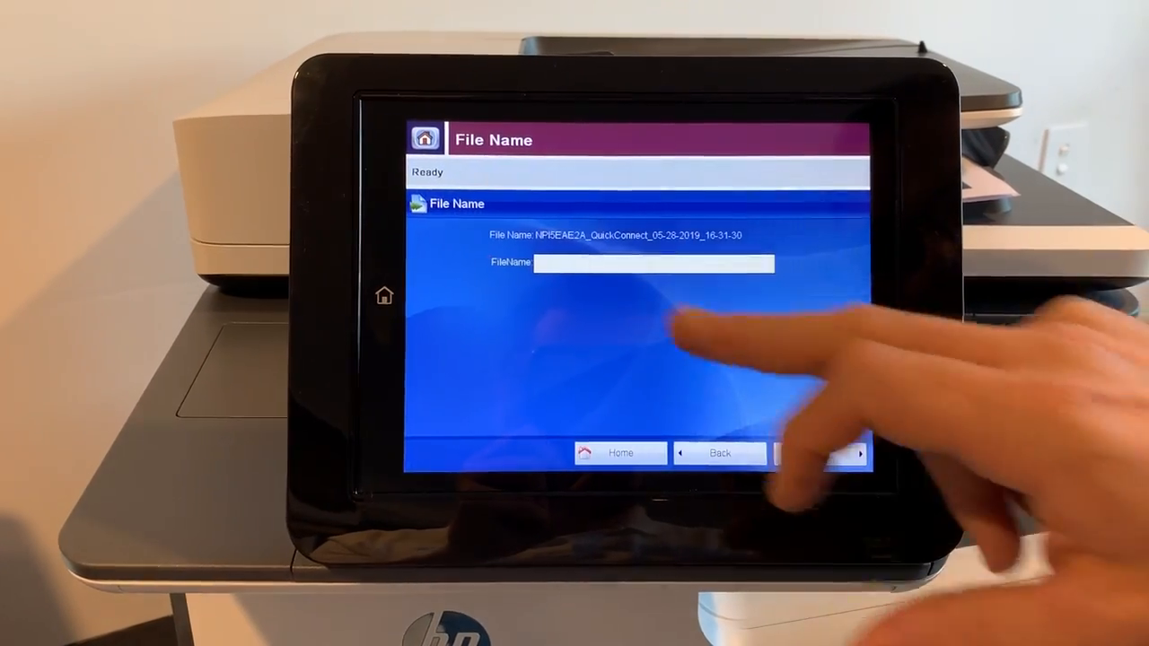
Step: Name the scanned file 'test' and send the document to its routed folder
left_click(653, 262)
type("test")
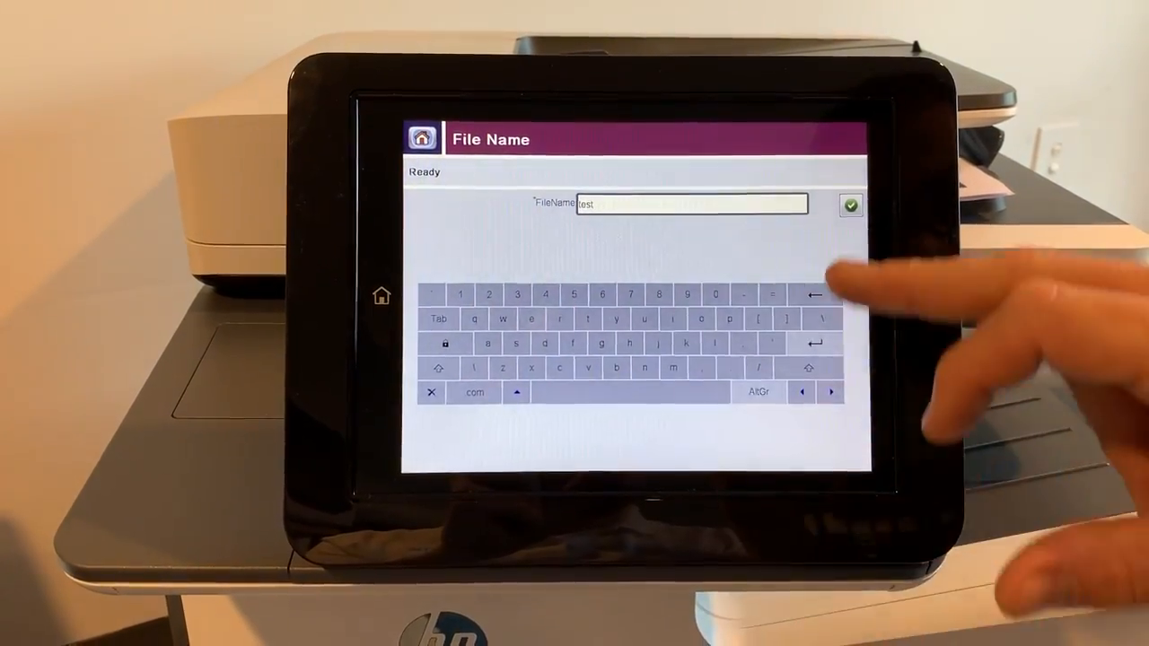
left_click(851, 205)
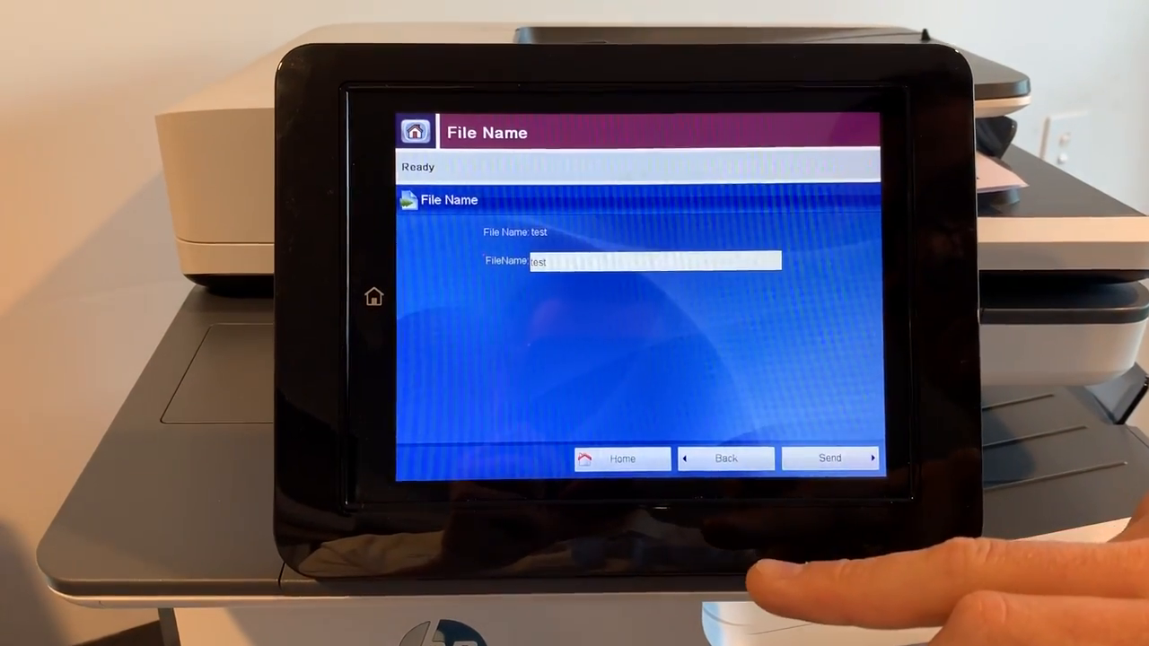
left_click(829, 457)
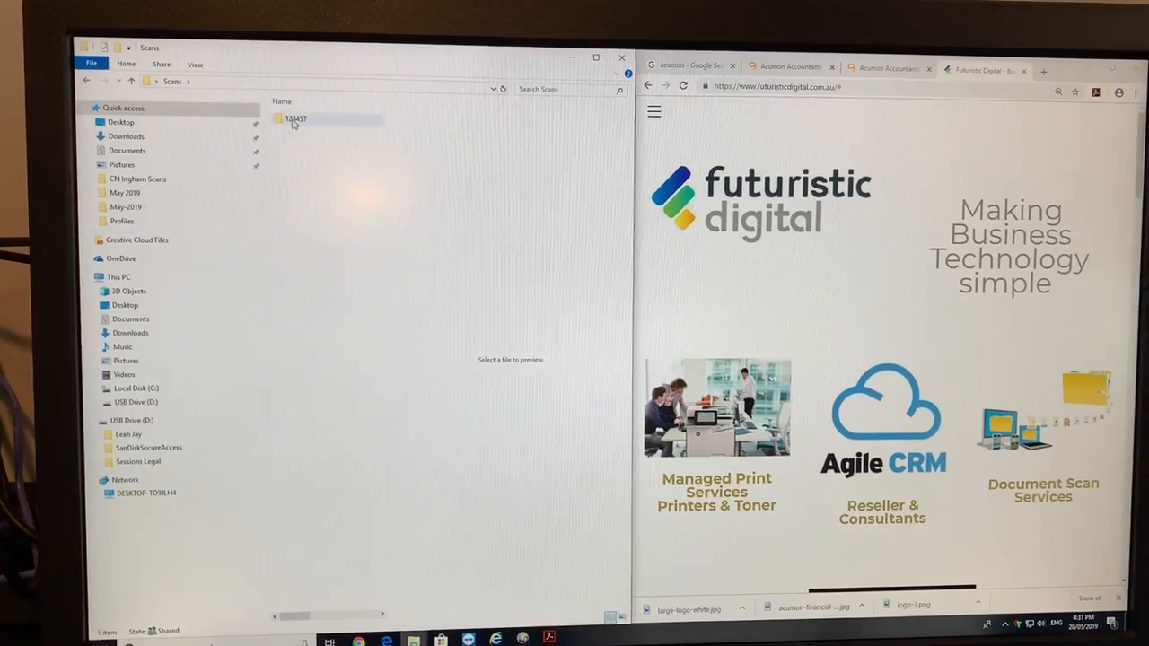
Step: Browse into Scans\123457\2009\SOA and confirm the 'test' file arrived
double_click(295, 118)
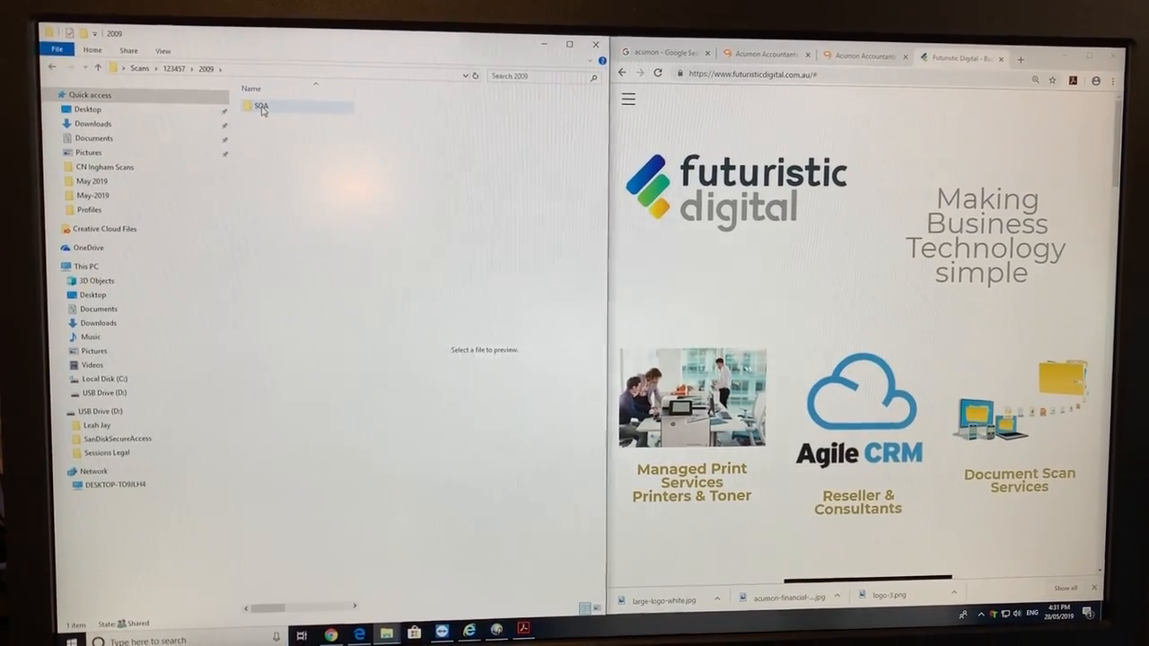
double_click(263, 106)
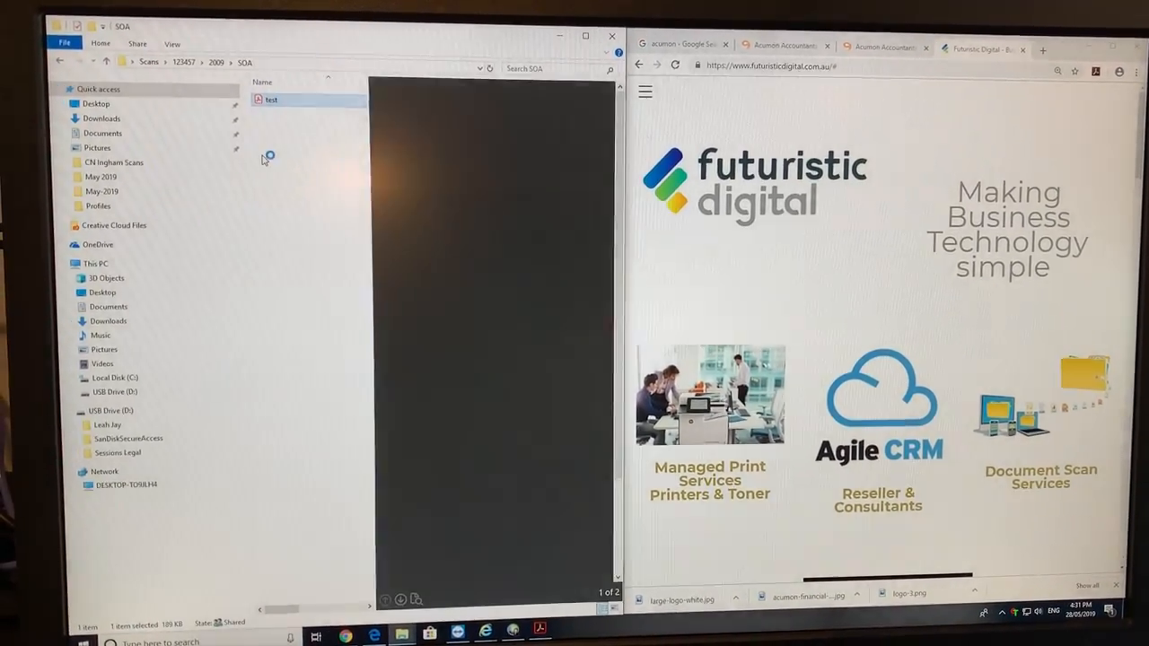